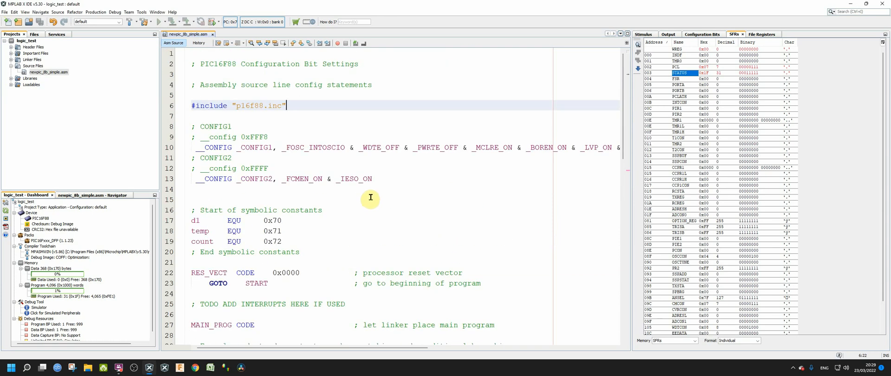
mouse_move(360, 183)
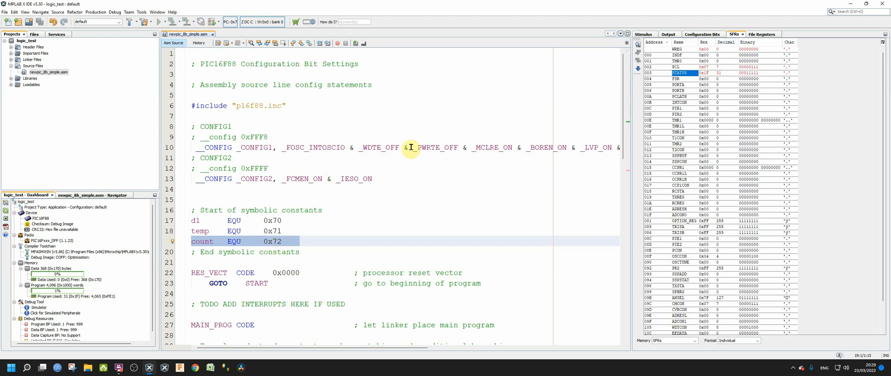
Switch between the File Registers and SFRs memory tabs and open the Window menu.
click(762, 34)
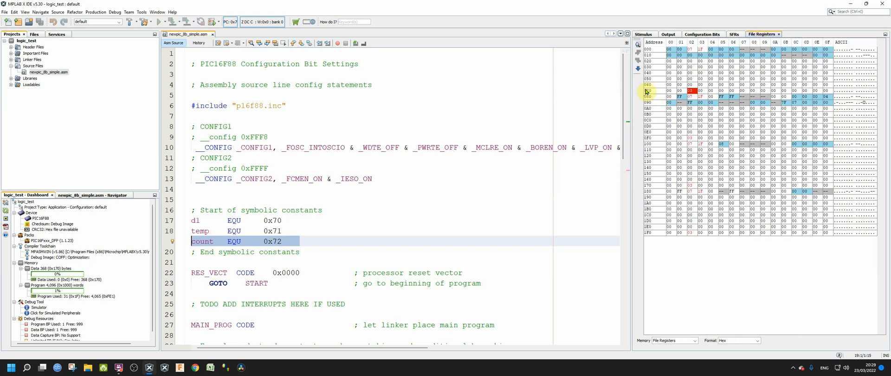
mouse_move(656, 94)
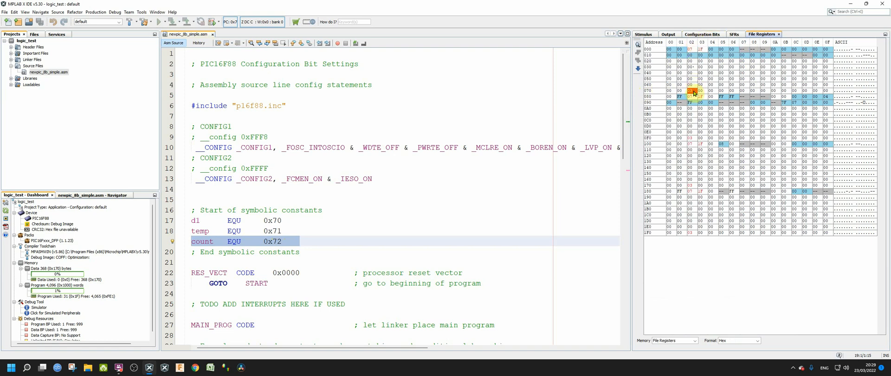
mouse_move(763, 34)
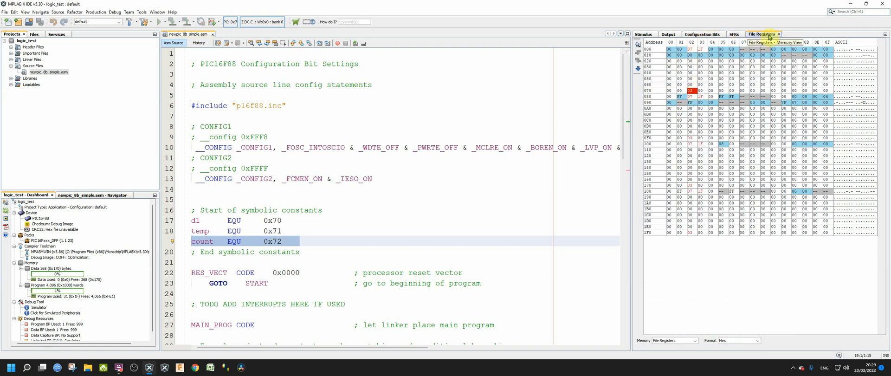
click(732, 34)
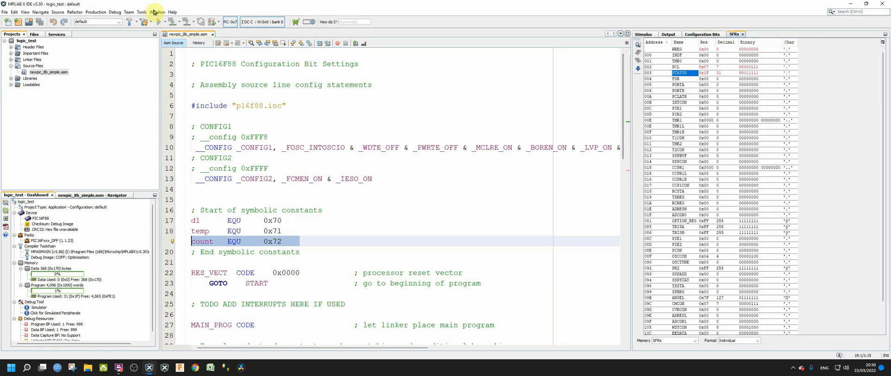
click(157, 12)
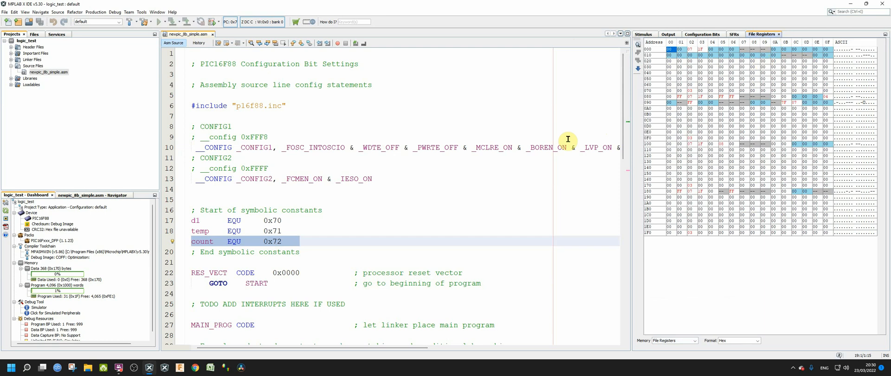
Scroll down to START and set a breakpoint on the movlw .3 line.
scroll(down, 3)
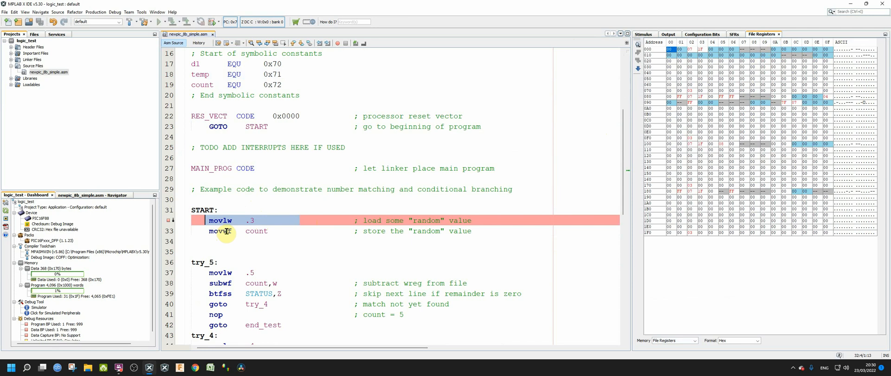
double_click(256, 231)
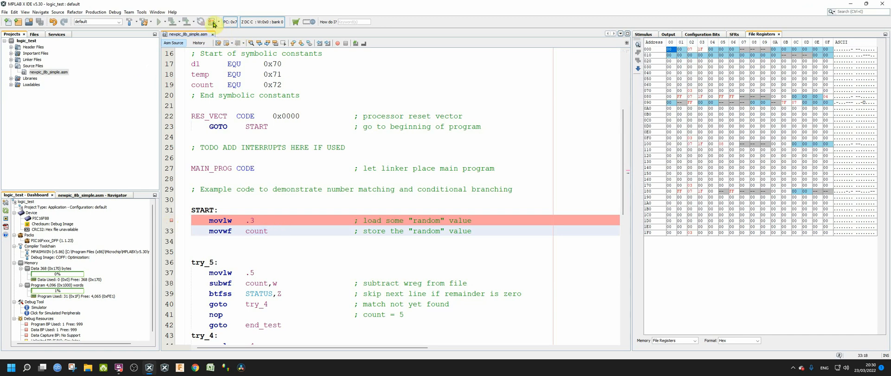
Start the simulator debug session, compare SFRs and File Registers, then close File Registers.
click(211, 22)
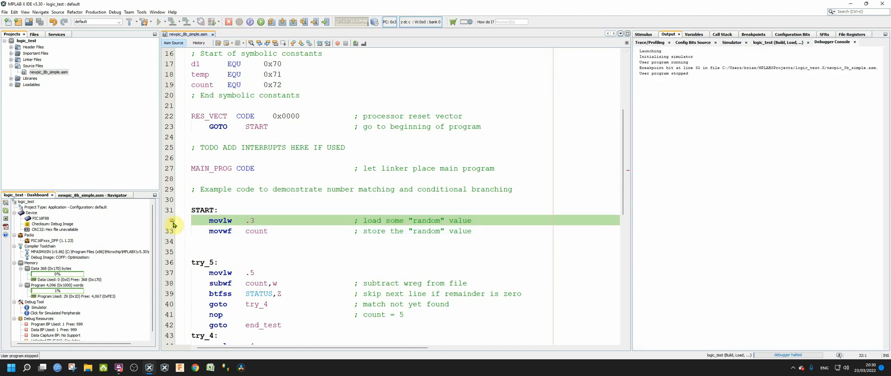
click(824, 34)
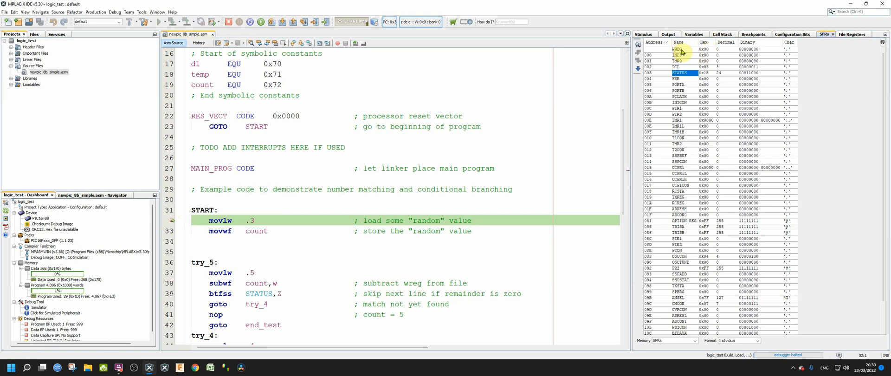
mouse_move(438, 165)
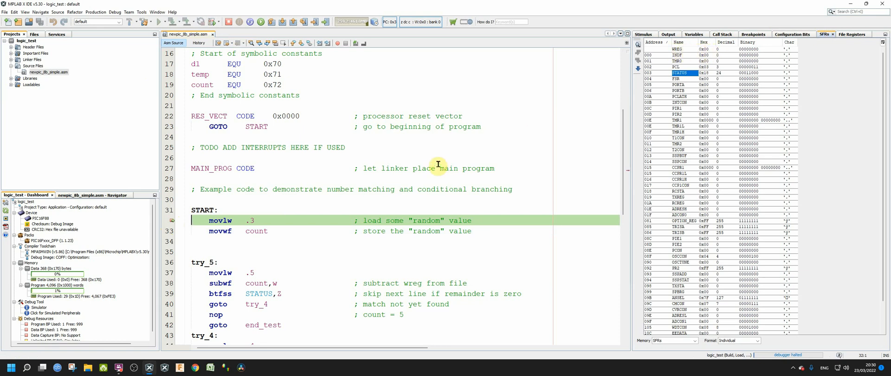
mouse_move(319, 216)
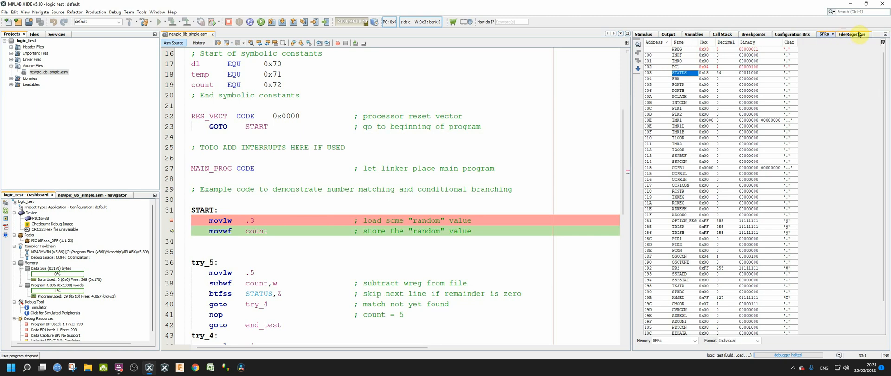
click(852, 34)
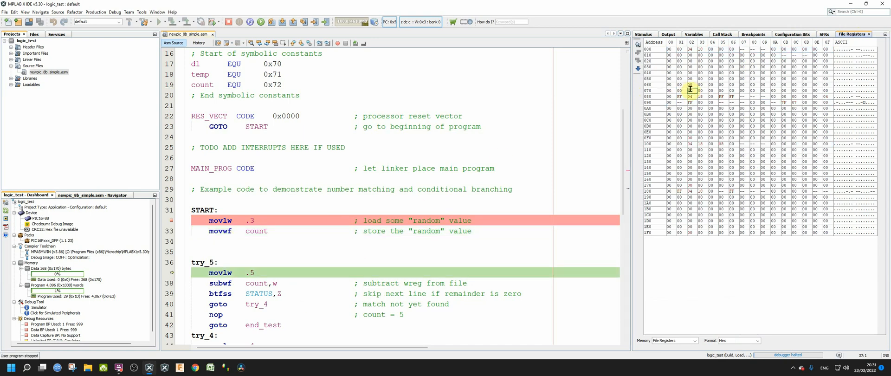
click(824, 34)
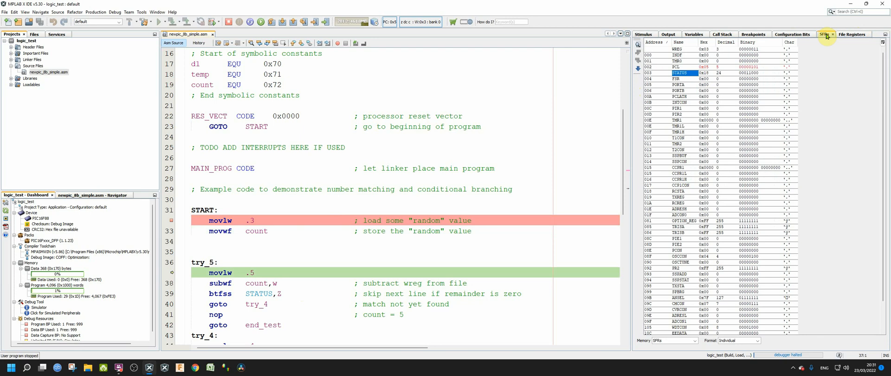
click(851, 34)
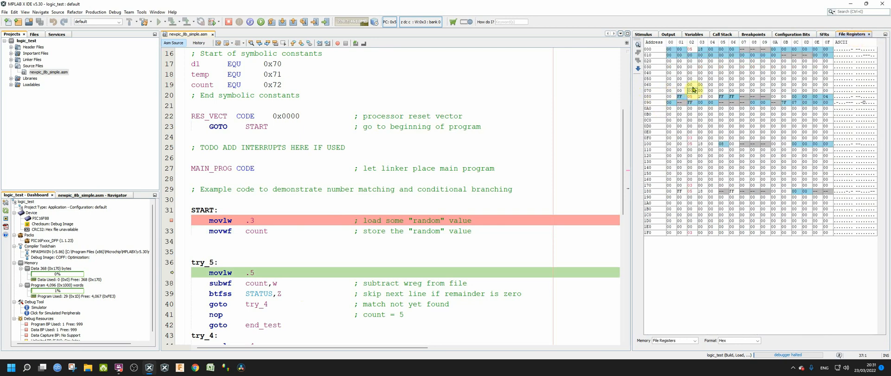
mouse_move(274, 232)
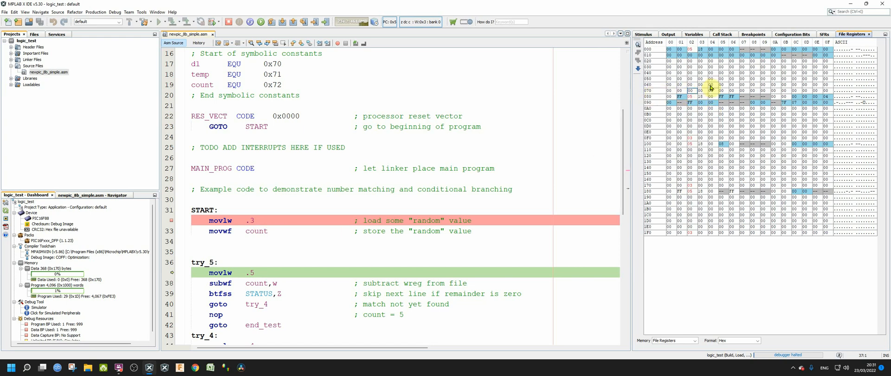
click(824, 34)
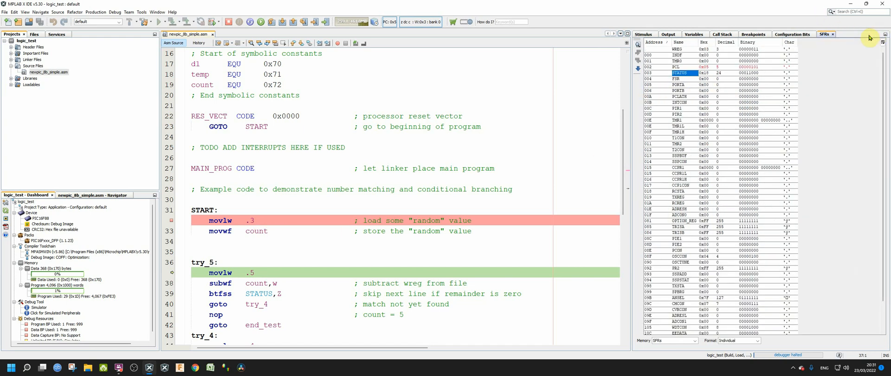
click(157, 12)
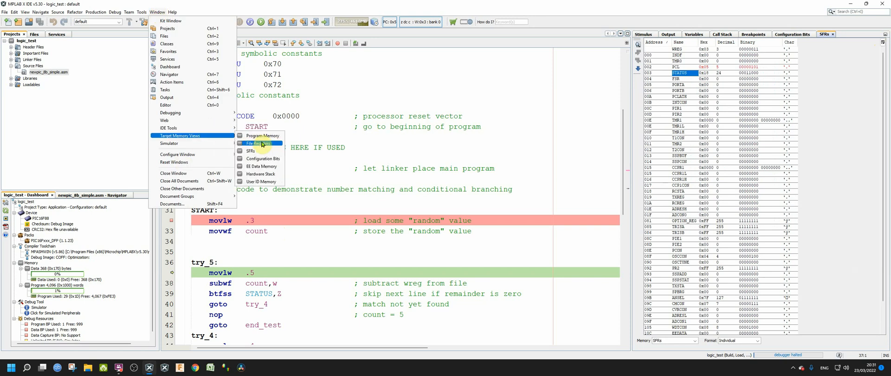
Reopen File Registers via Window > Target Memory Views to see count at 0x72.
click(259, 142)
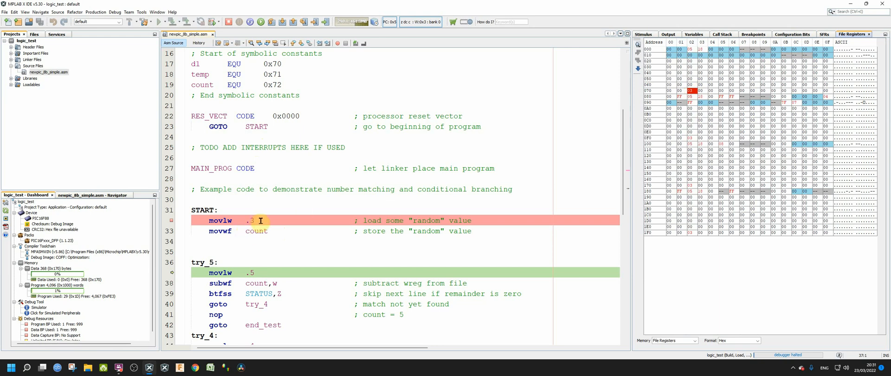
mouse_move(459, 115)
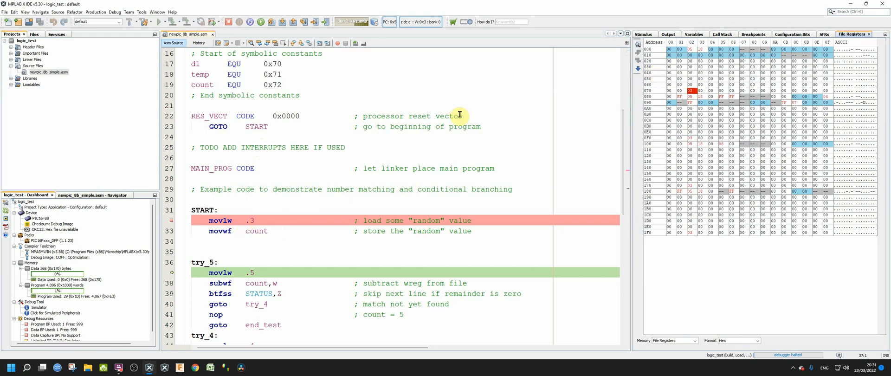
mouse_move(196, 52)
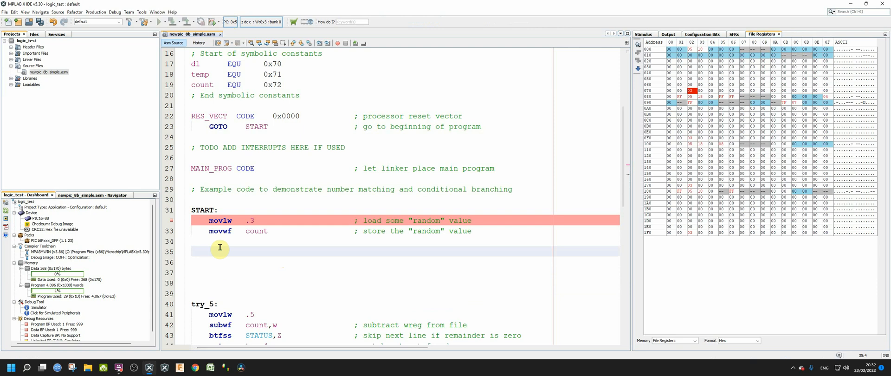
Type movlw .3 and a subwf count line on the blank lines after START.
click(206, 251)
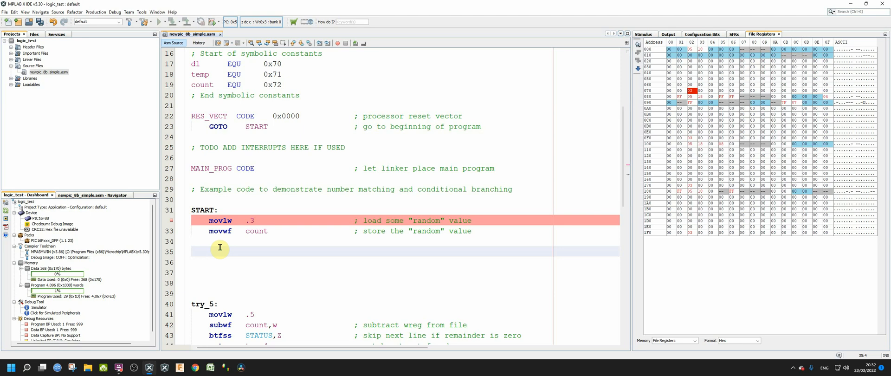
text(movlw   .)
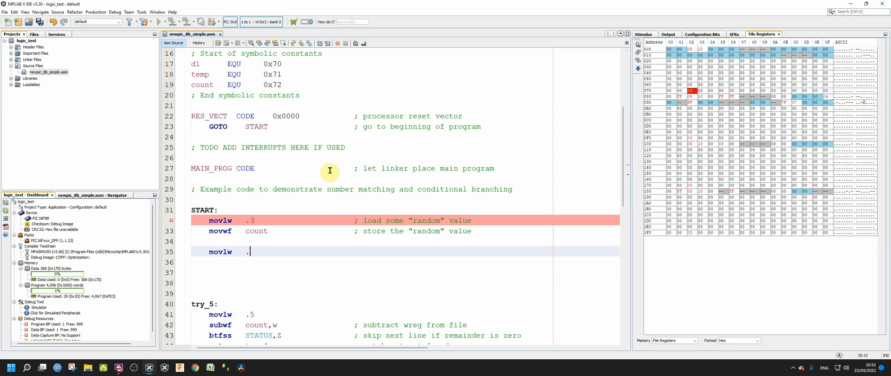
text(3)
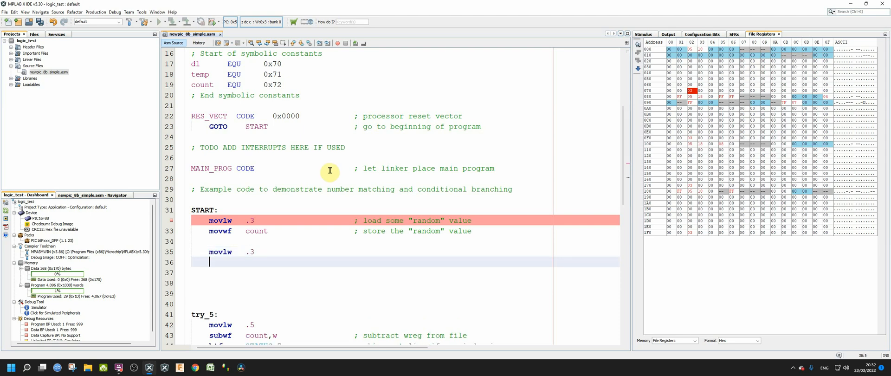
text(sub)
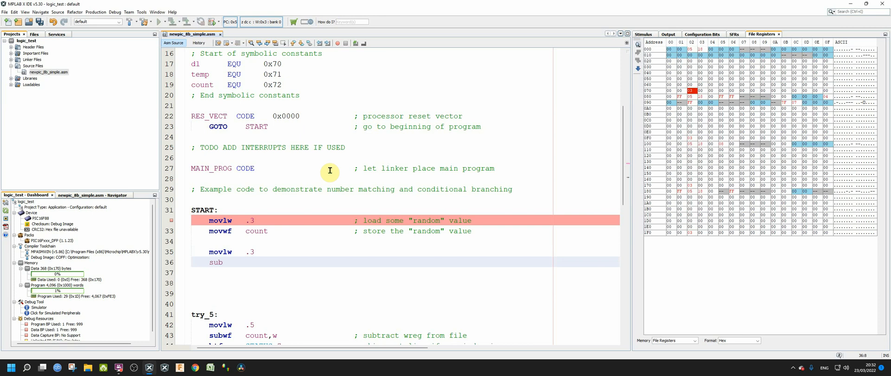
text(wf   coun)
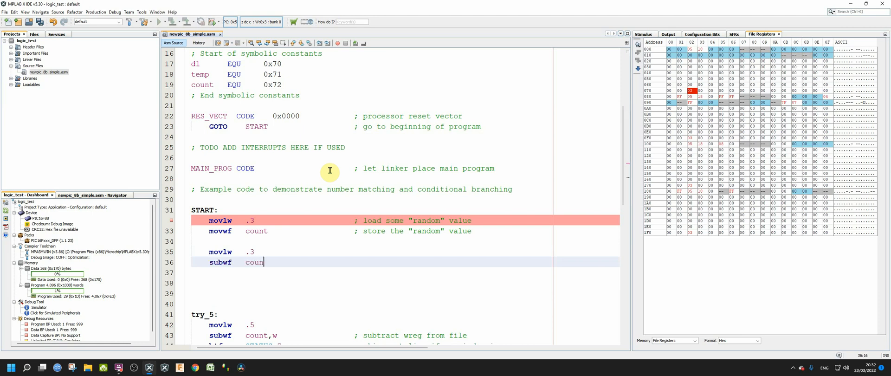
text(,)
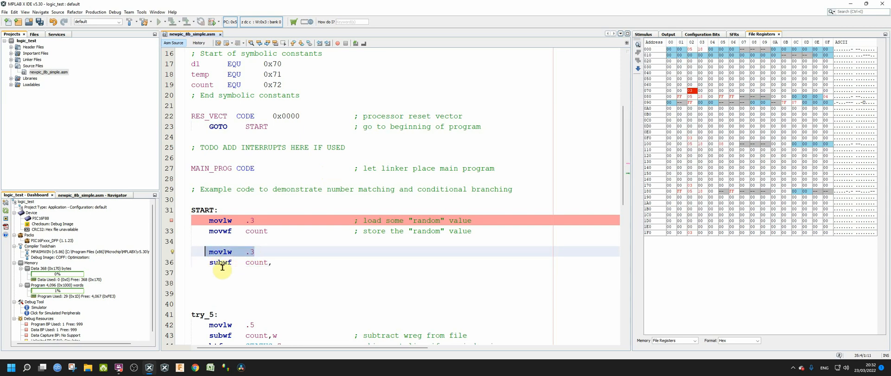
mouse_move(224, 261)
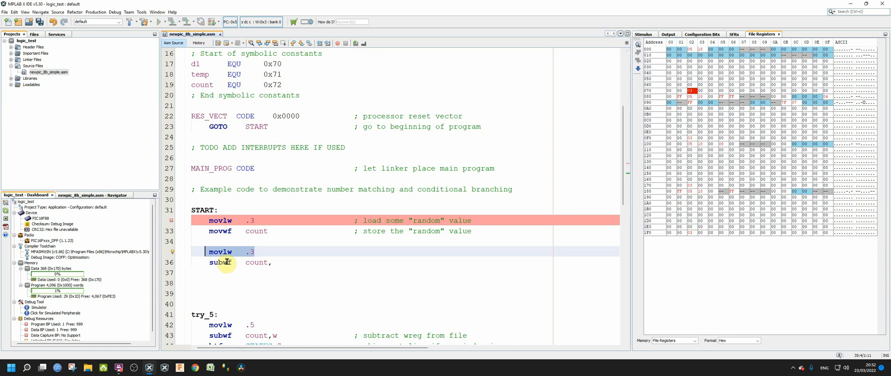
Fix line 36 so it reads subwf count,w.
click(256, 261)
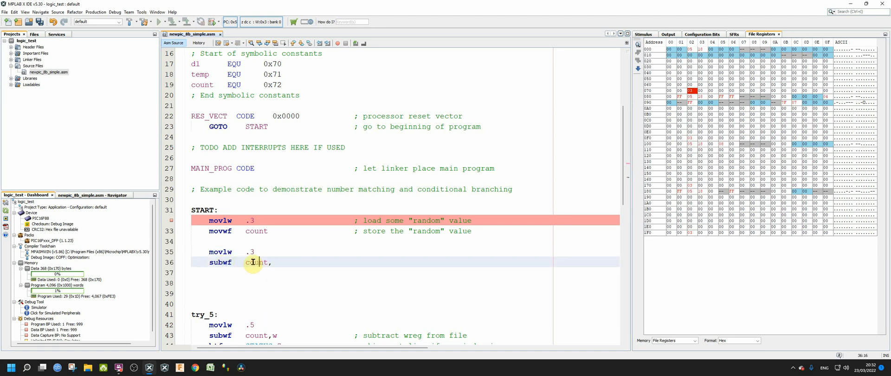
double_click(256, 261)
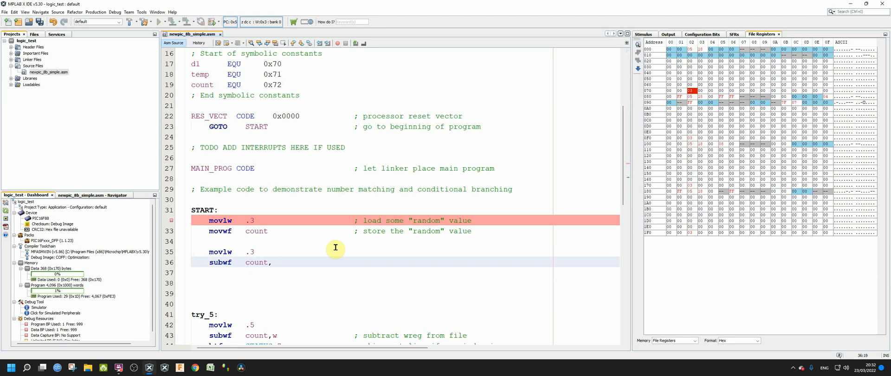
text(w)
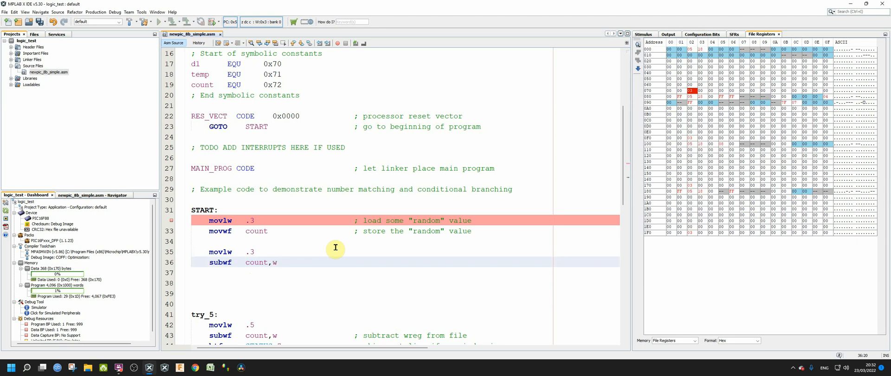
click(276, 262)
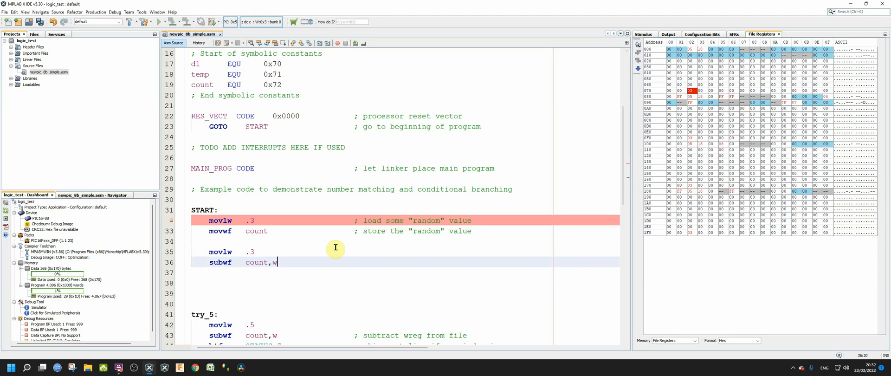
key(Backspace)
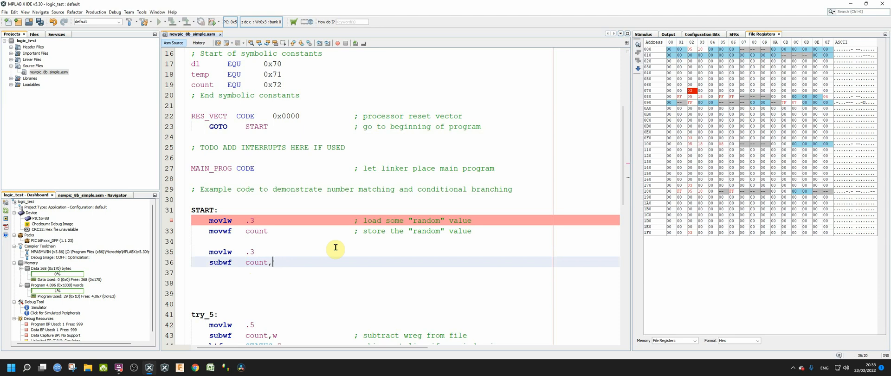
text(w)
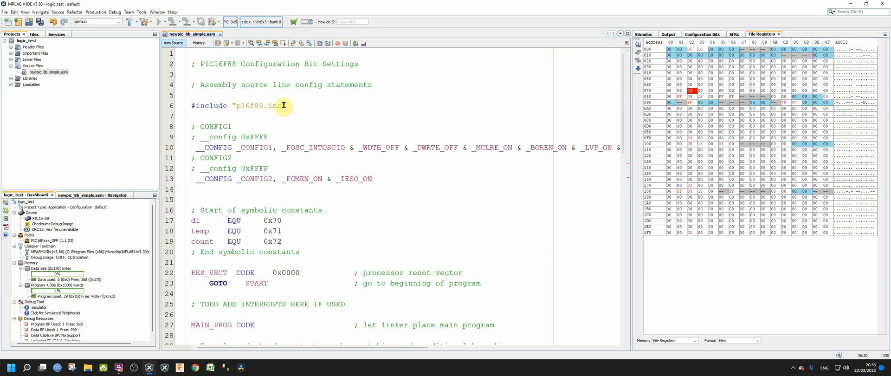
scroll(down, 3)
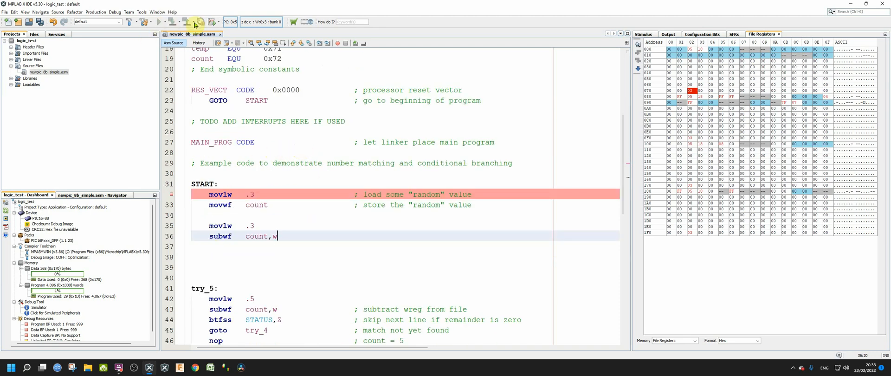
Run a new debug session and step to subwf count,w, watching STATUS in SFRs.
click(213, 22)
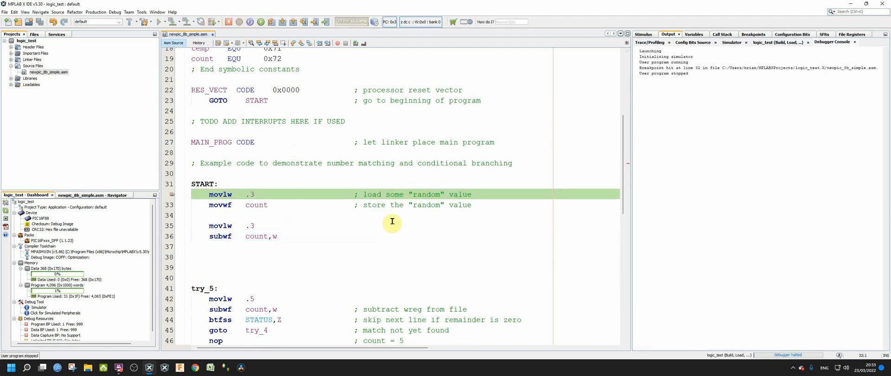
click(823, 34)
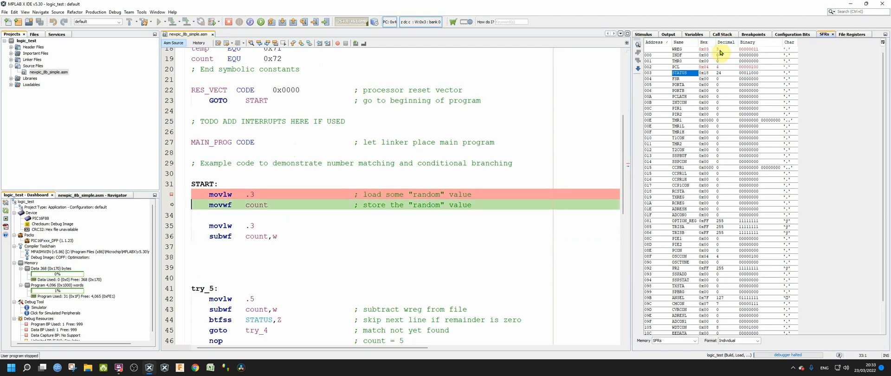
click(154, 21)
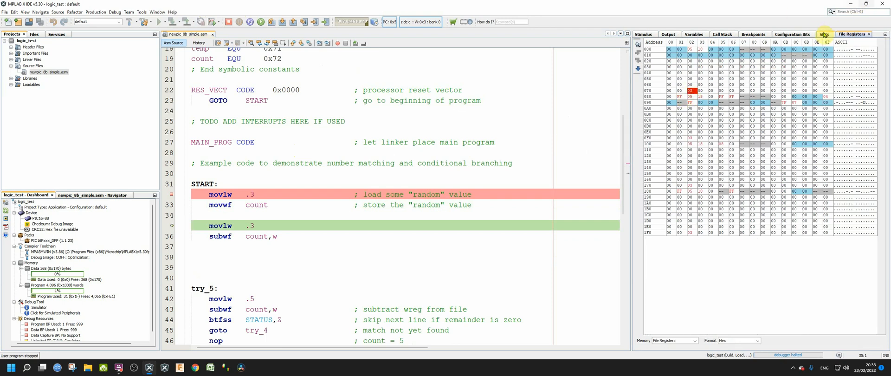
click(822, 34)
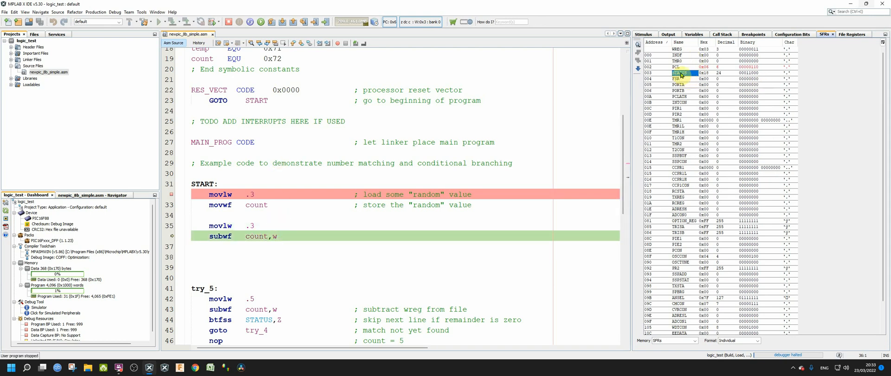
mouse_move(681, 79)
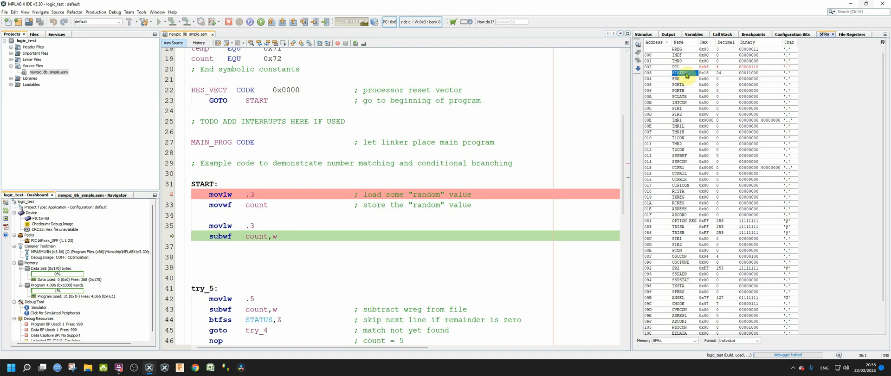
mouse_move(686, 73)
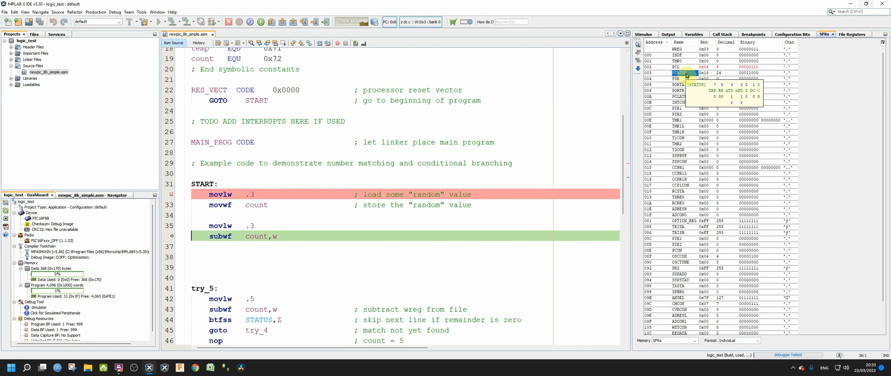
mouse_move(686, 75)
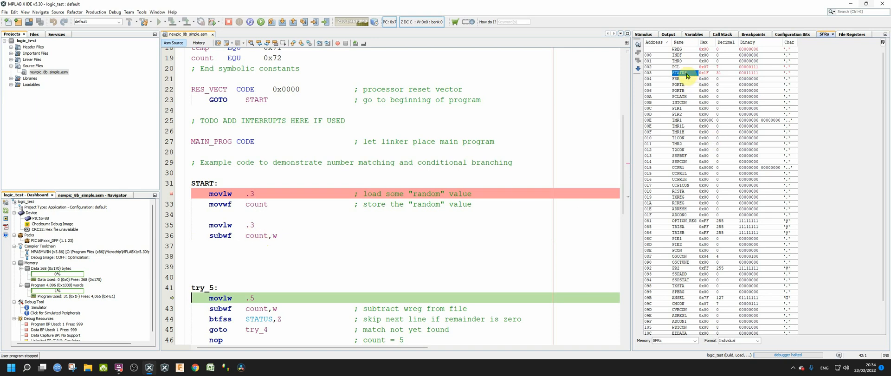
mouse_move(685, 73)
text(2)
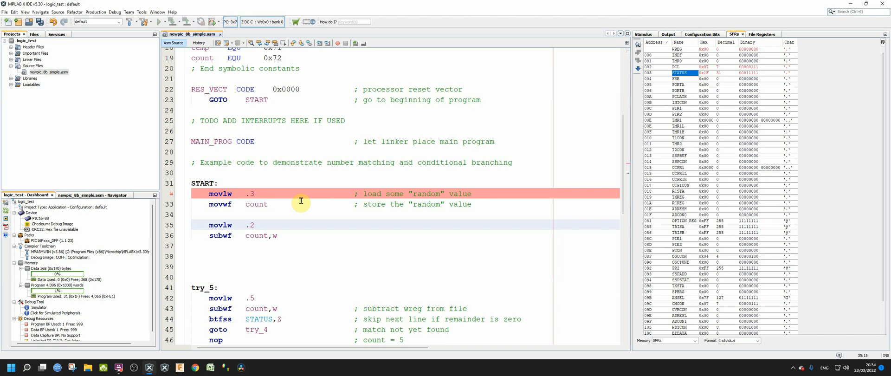
Re-simulate with line 35 loading .2 and run past the subtraction, leaving STATUS 0x1B.
click(255, 225)
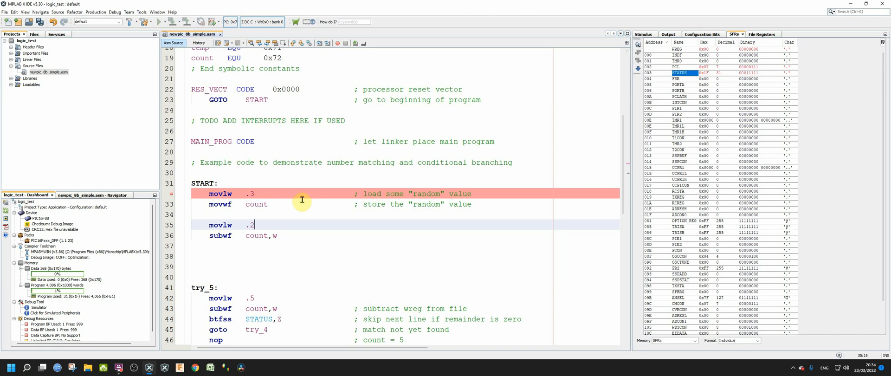
click(212, 22)
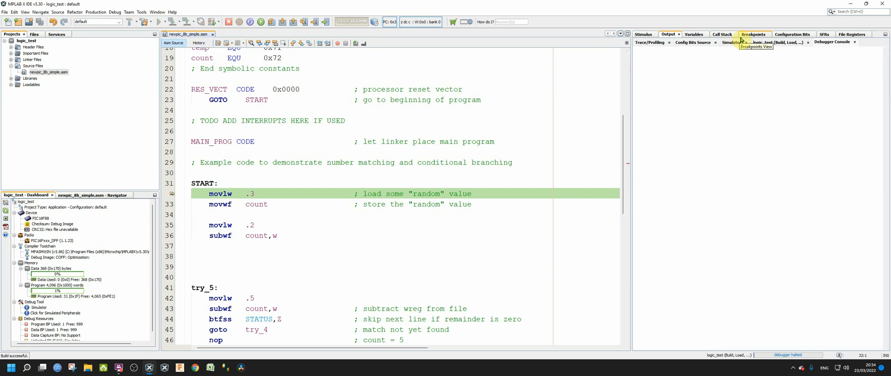
click(825, 34)
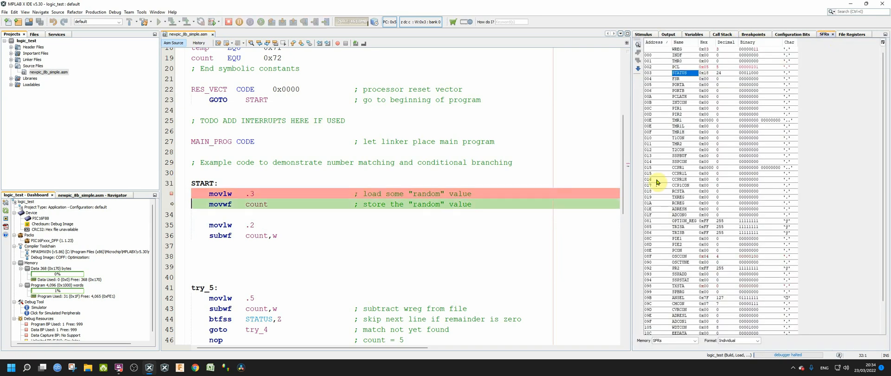
click(158, 21)
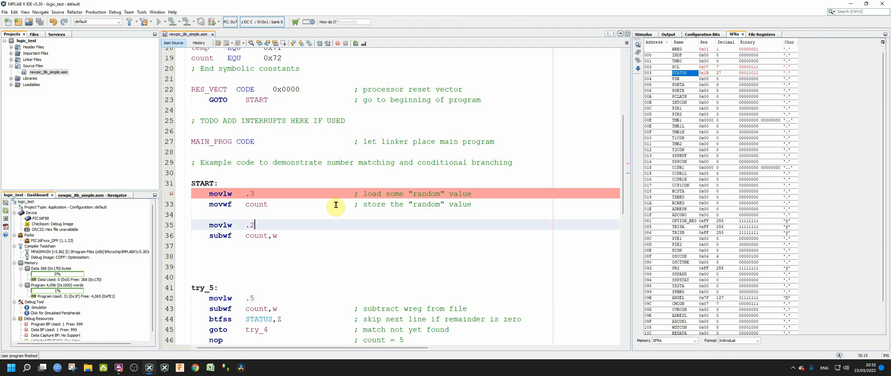
Change line 35's movlw value to load .4.
key(Backspace)
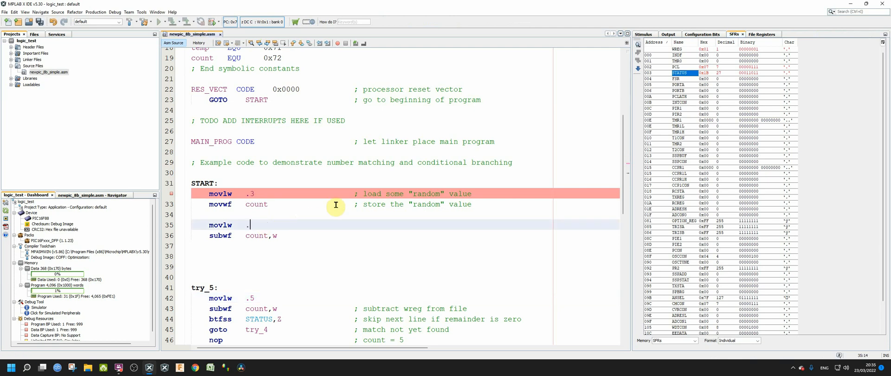
text(4)
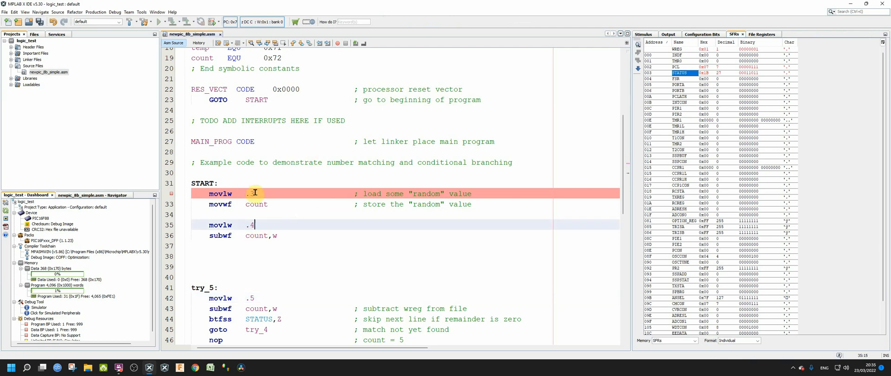
text(3)
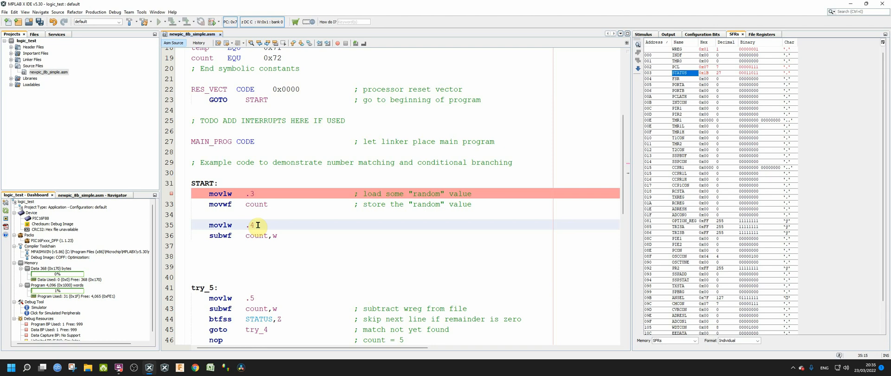
Simulate through the subtraction into try_5, getting STATUS 0x18, then end the session.
click(212, 21)
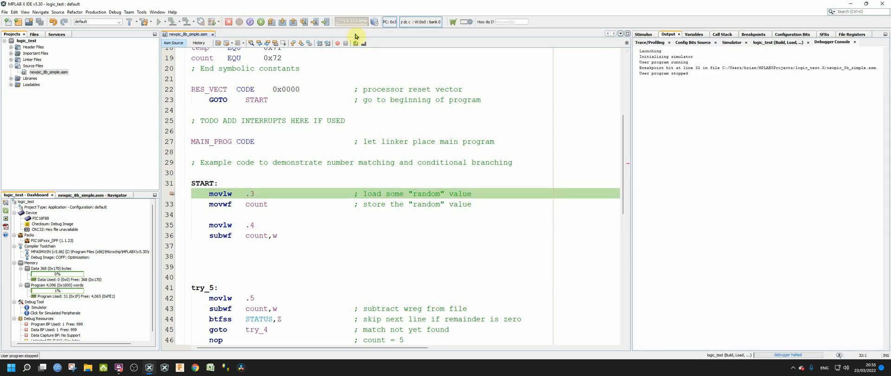
mouse_move(676, 5)
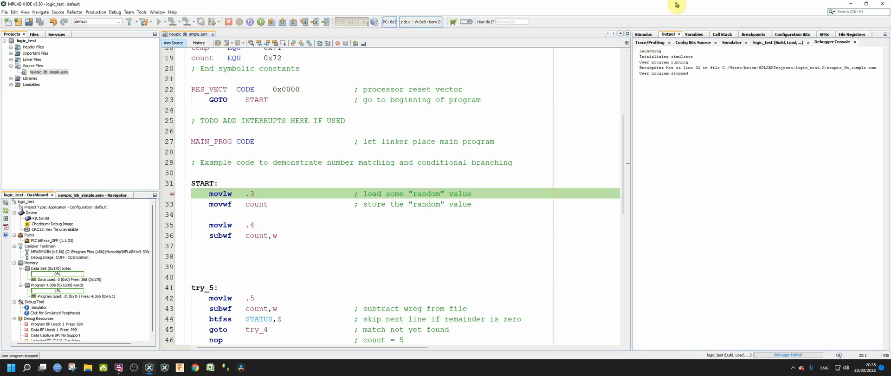
click(825, 34)
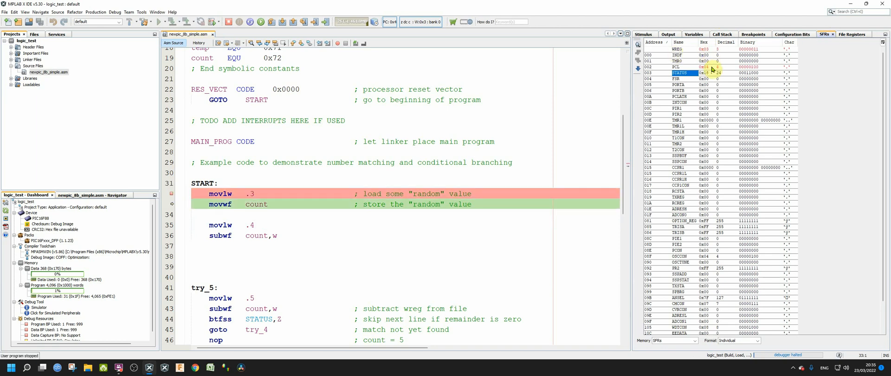
click(165, 21)
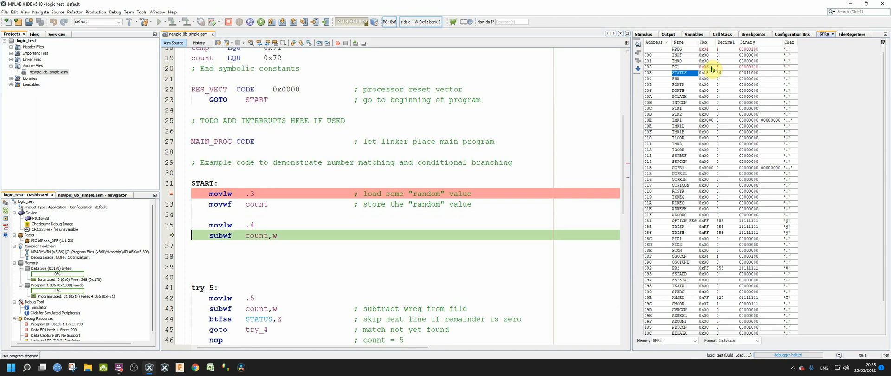
click(156, 21)
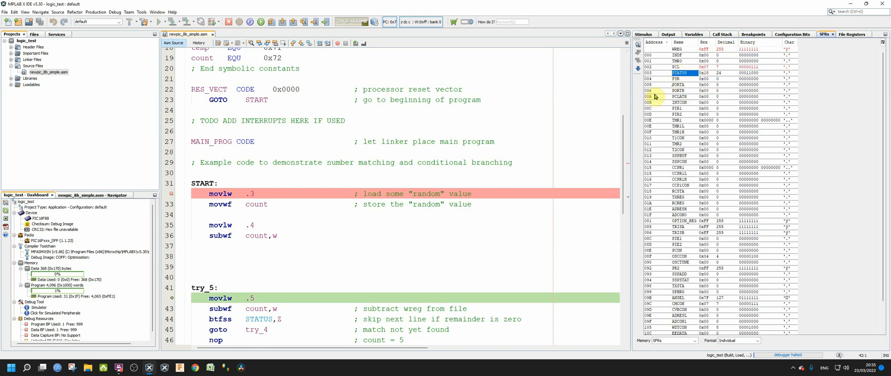
mouse_move(682, 73)
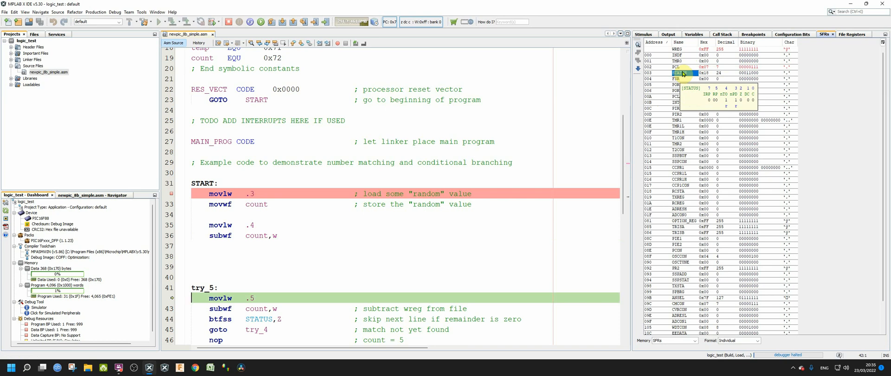
click(233, 21)
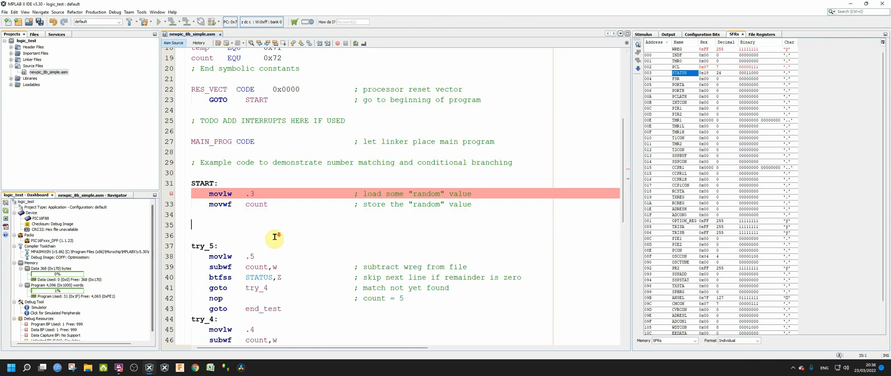
scroll(down, 3)
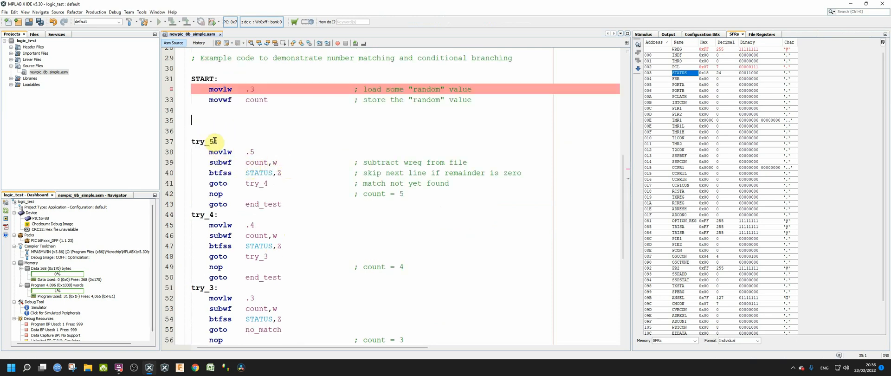
mouse_move(267, 117)
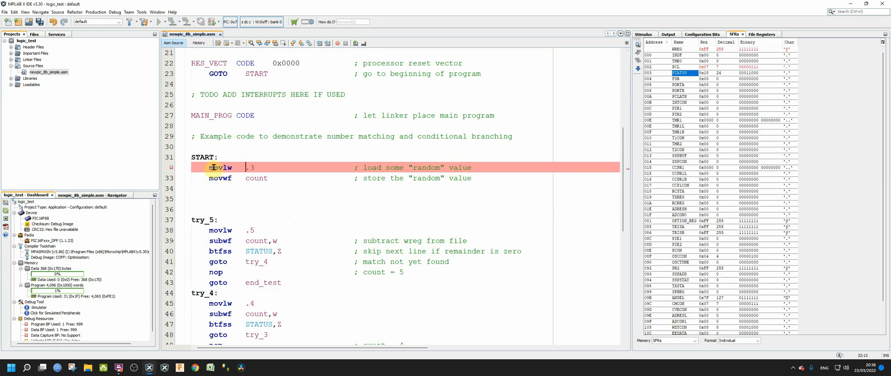
mouse_move(241, 217)
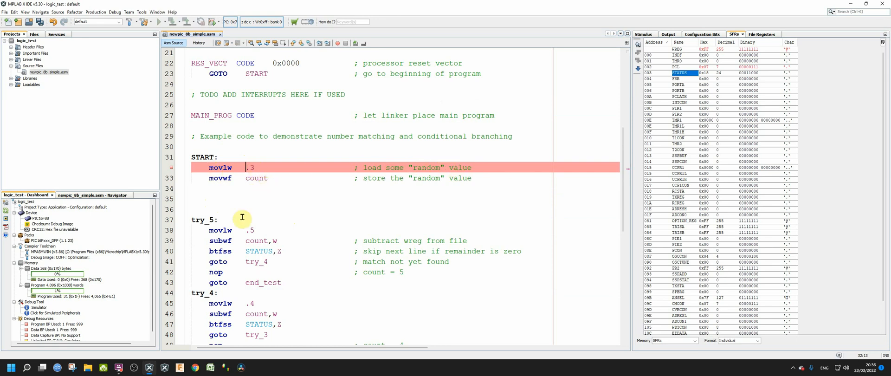
scroll(down, 3)
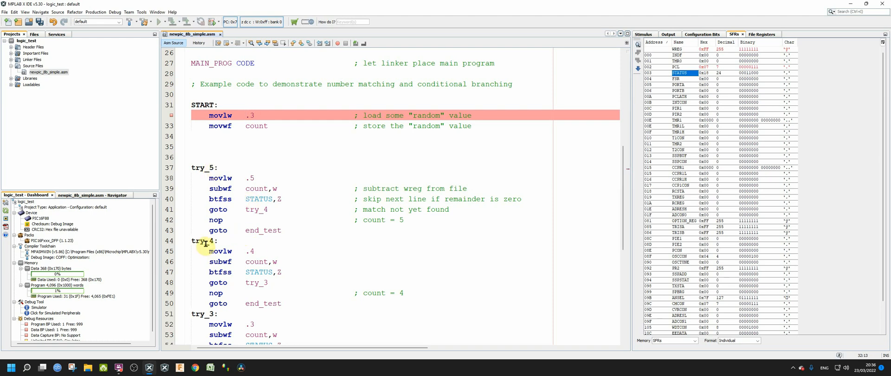
scroll(down, 3)
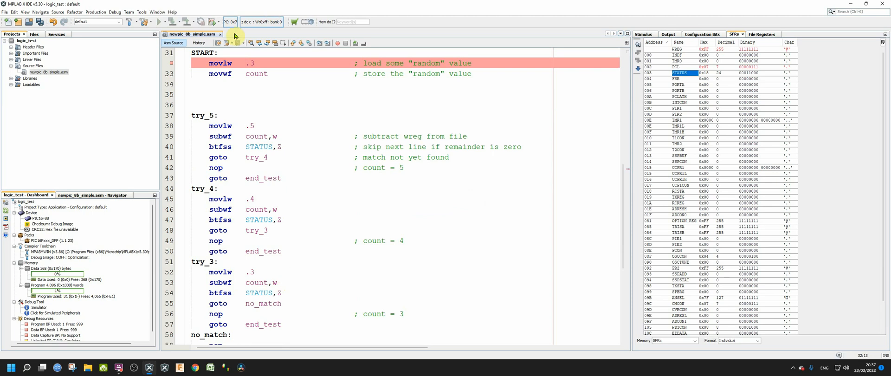
Start debugging with SFRs shown and step through try_5 into try_4.
click(212, 21)
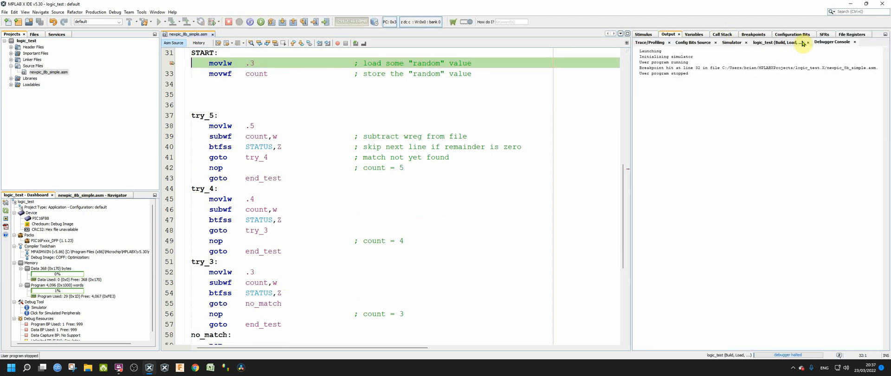
click(824, 33)
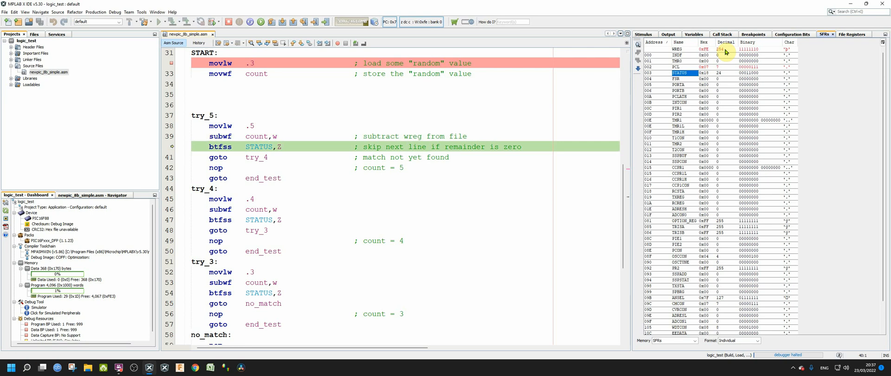
click(160, 21)
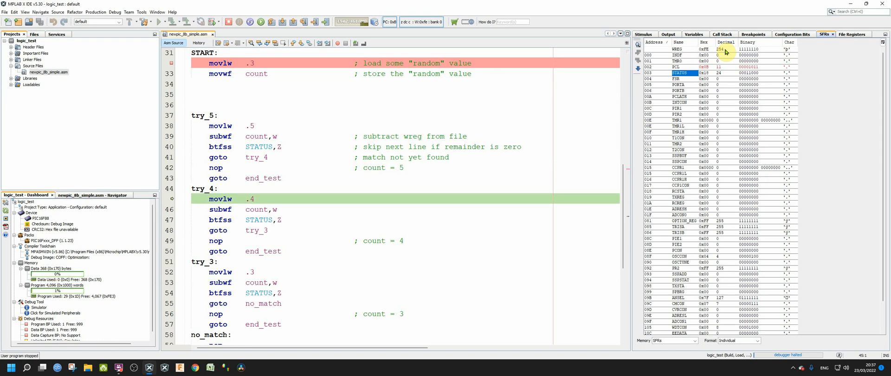
click(157, 22)
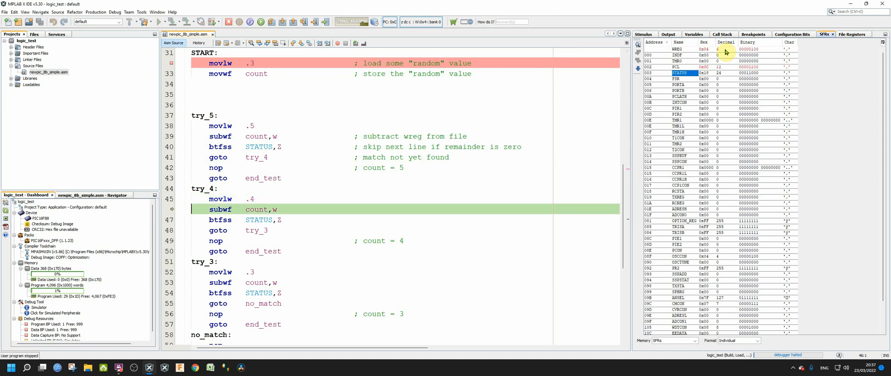
Step through try_3 to the STATUS Z test and count = 3 nop, then end the session.
click(152, 22)
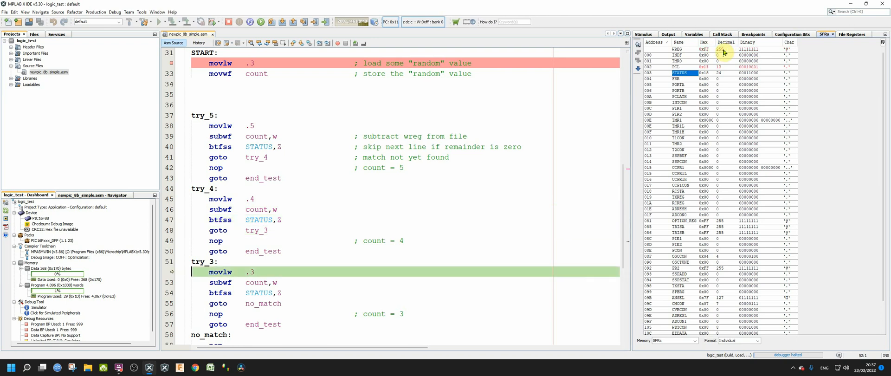
click(167, 21)
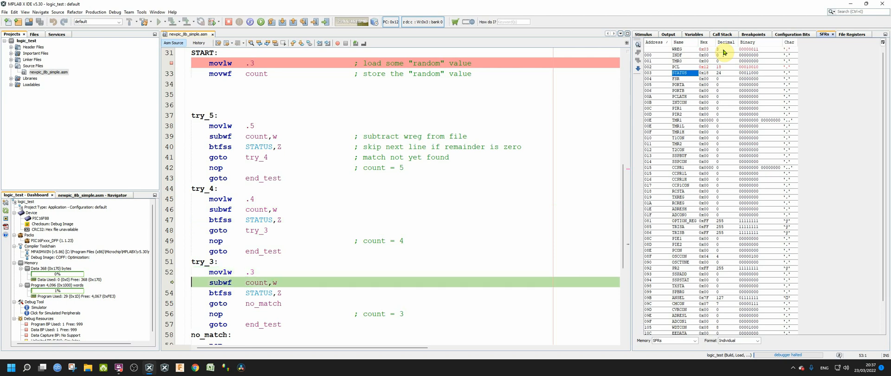
click(165, 21)
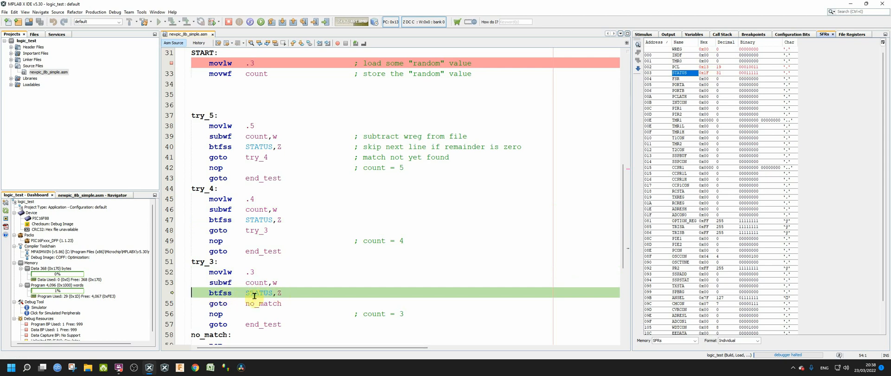
mouse_move(264, 292)
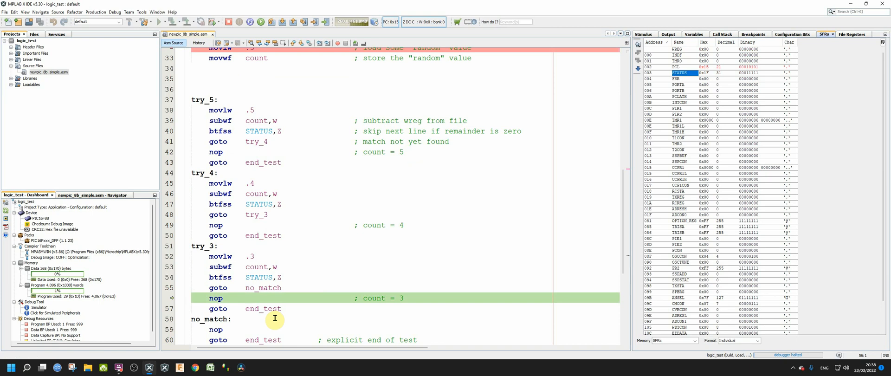
click(167, 21)
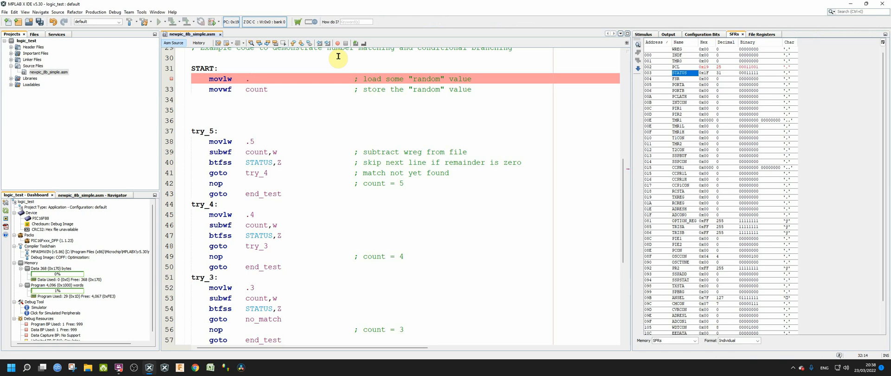
Make START load .5, debug, and step over to try_5's count = 5 nop.
text(5)
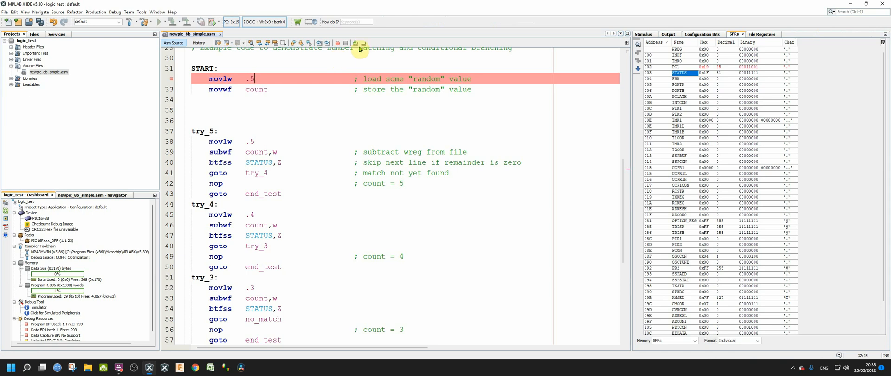
click(211, 22)
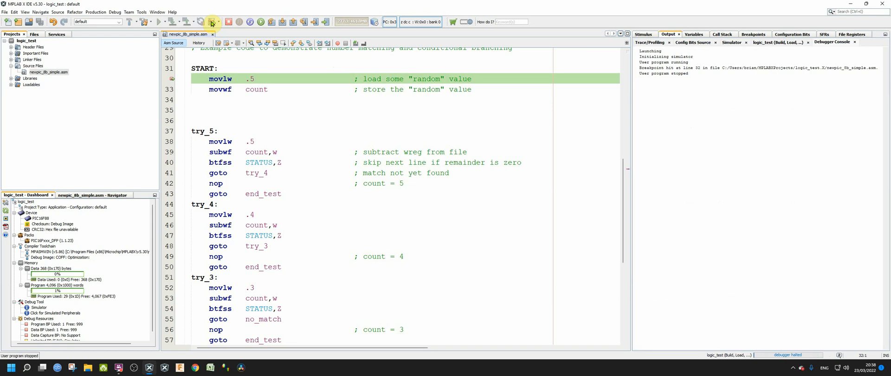
click(825, 34)
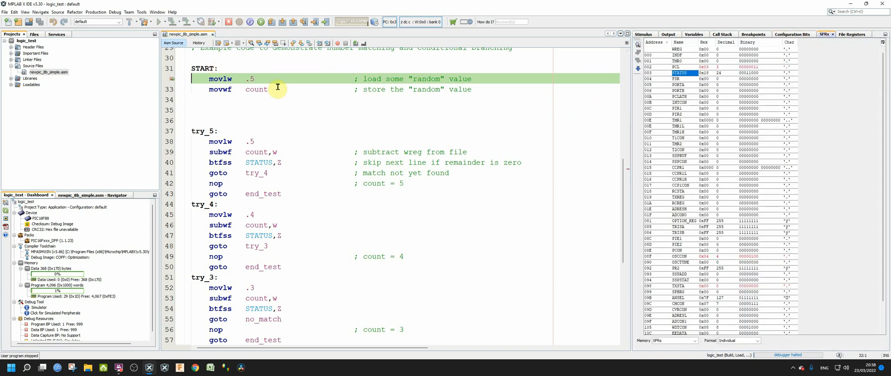
mouse_move(278, 89)
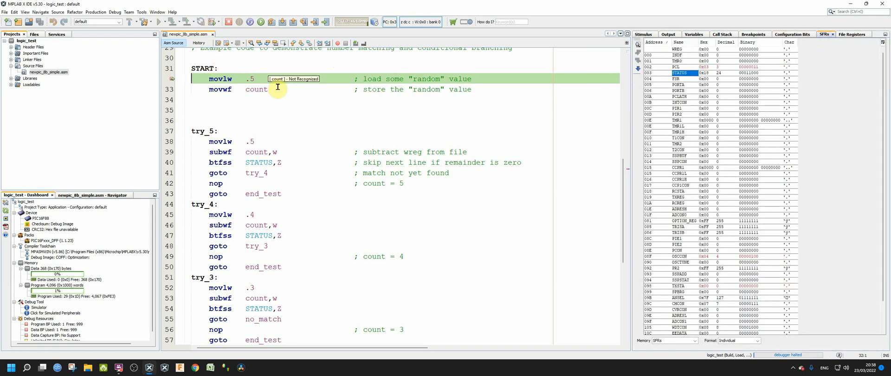
click(167, 22)
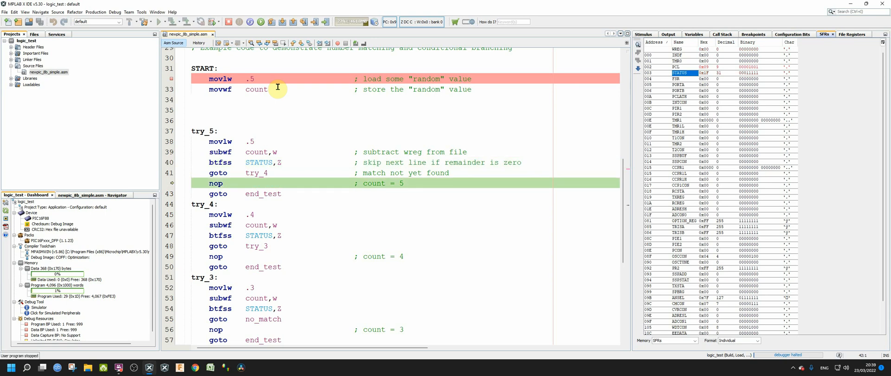
mouse_move(276, 88)
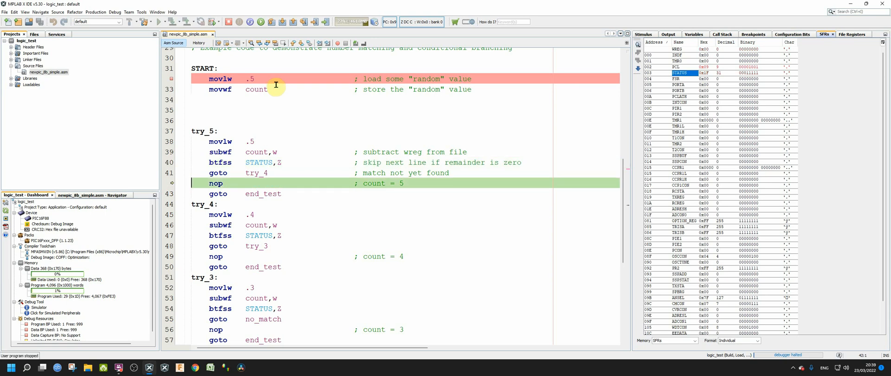
mouse_move(282, 108)
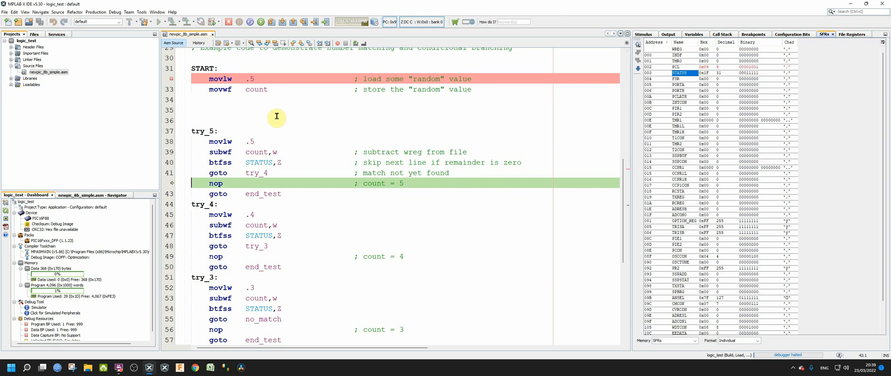
mouse_move(272, 113)
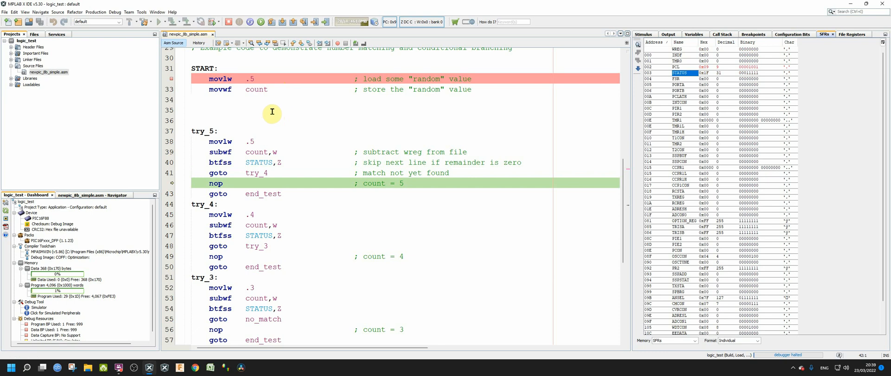
mouse_move(256, 109)
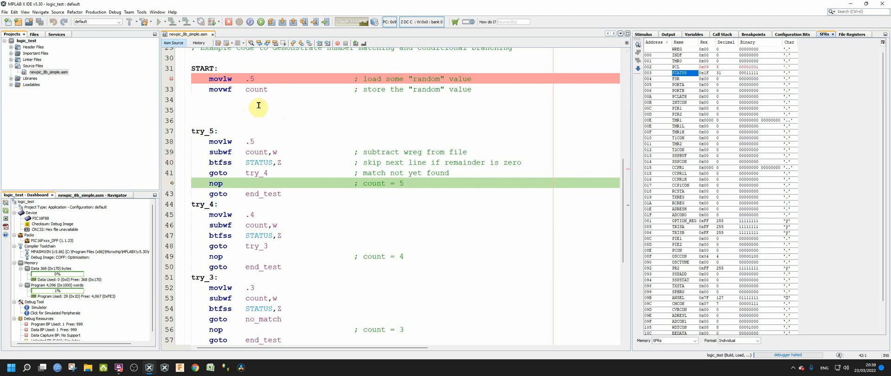
mouse_move(294, 81)
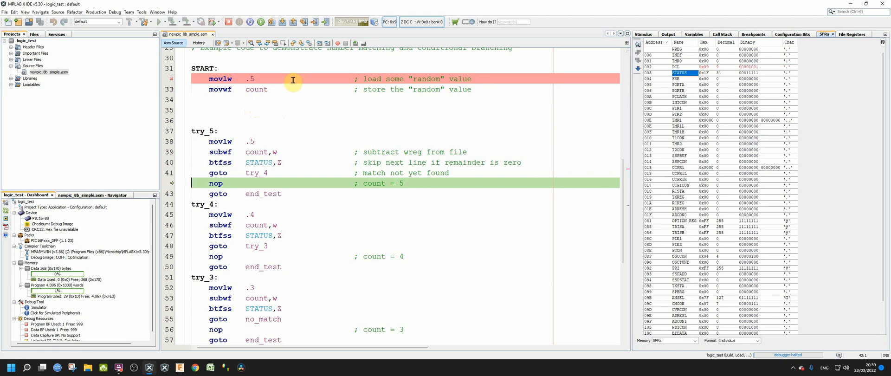
mouse_move(291, 85)
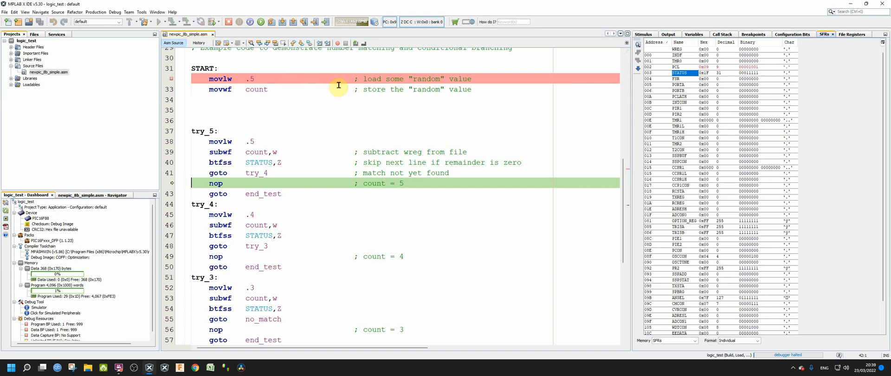
mouse_move(552, 81)
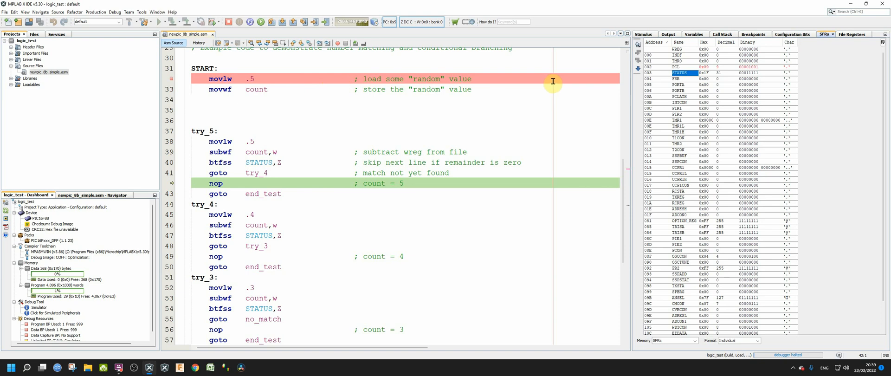